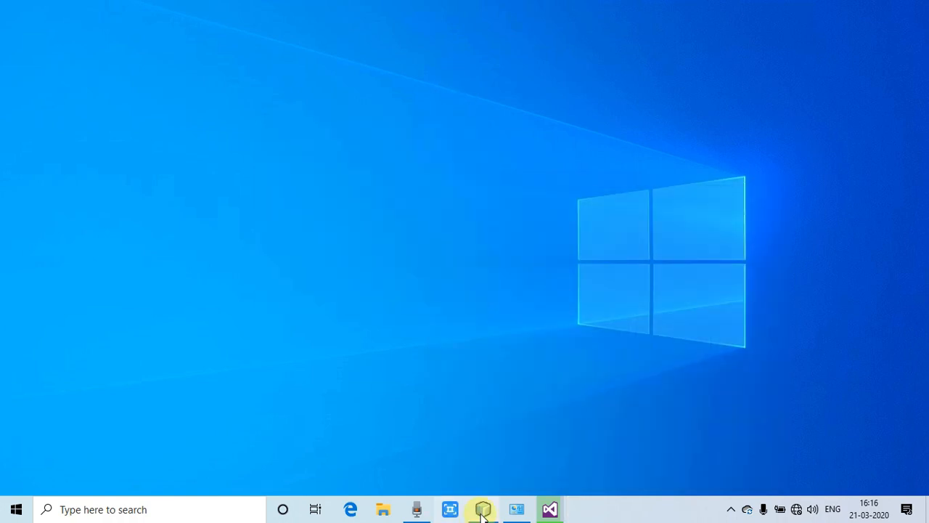
Launch NetBeans IDE from the Windows desktop.
left_click(482, 508)
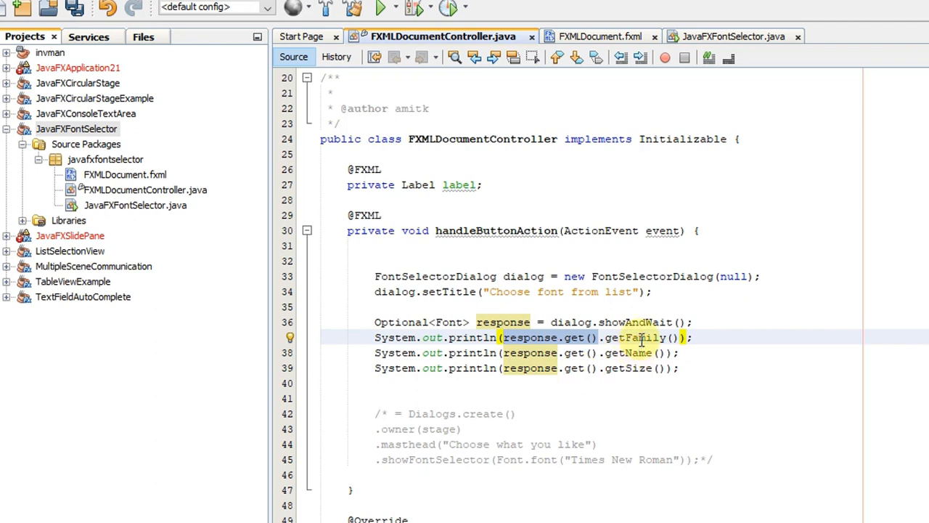
Place the cursor after showAndWait() to add println lines for family, name and size.
left_click(682, 353)
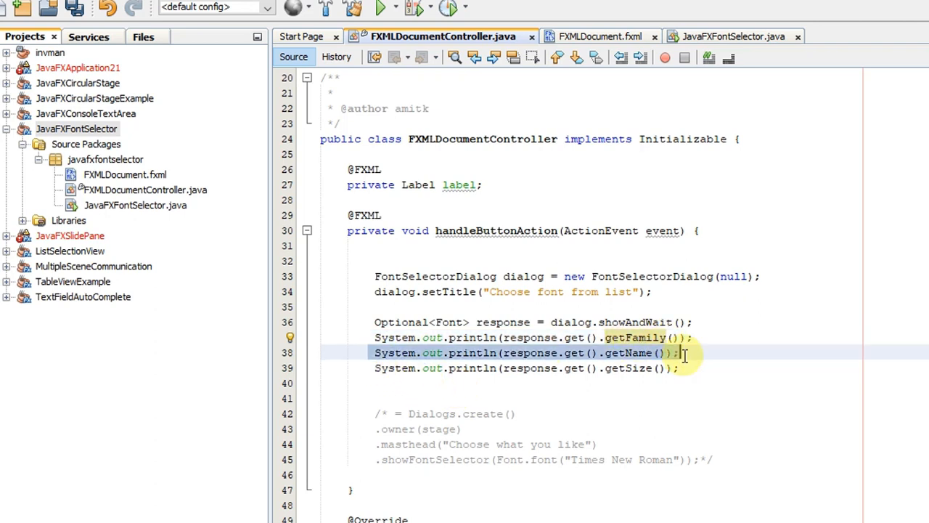